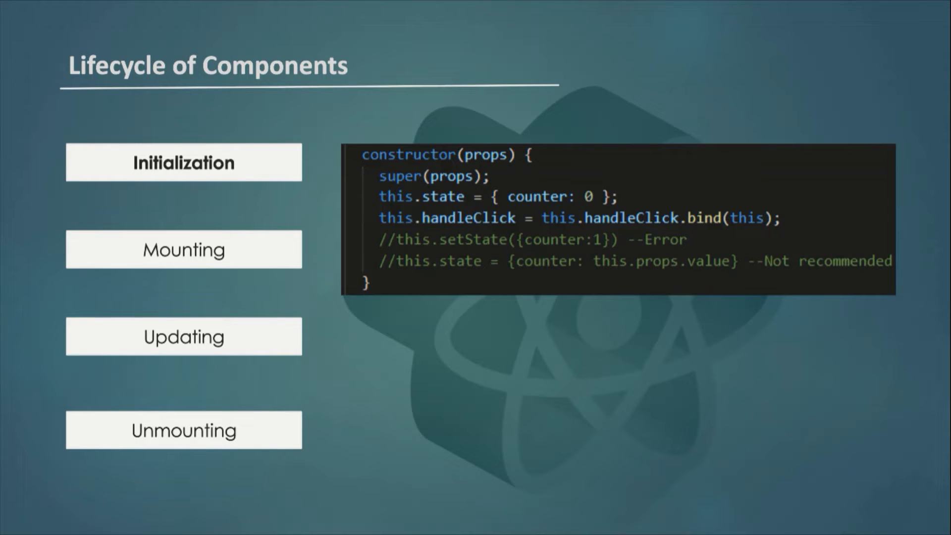
# Step: Advance the slideshow to the Mounting slide with the render and componentDidMount code example
pyautogui.click(182, 248)
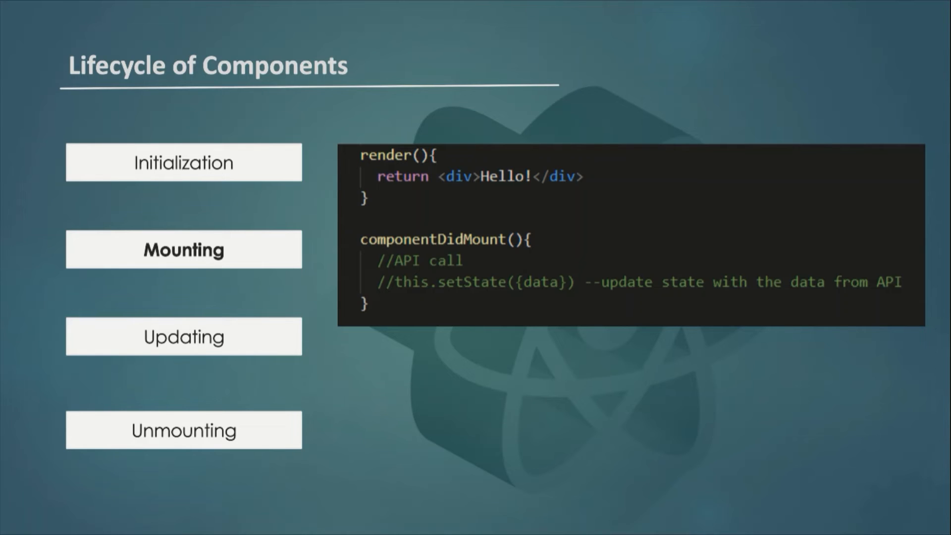
# Step: Advance to the Updating slide showing componentDidUpdate with the props id check
pyautogui.click(183, 335)
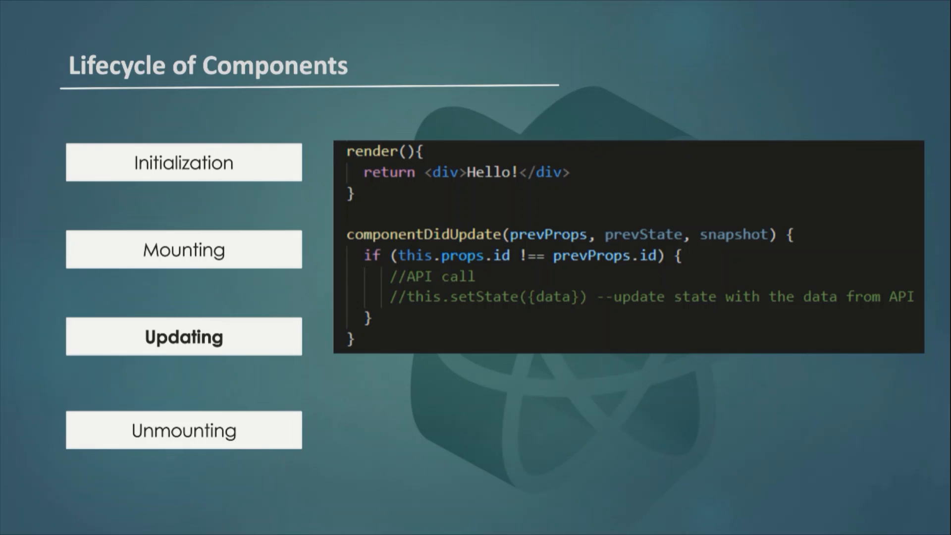
# Step: Advance to the Unmounting slide showing componentWillUnmount with its cleanup comment
pyautogui.click(182, 430)
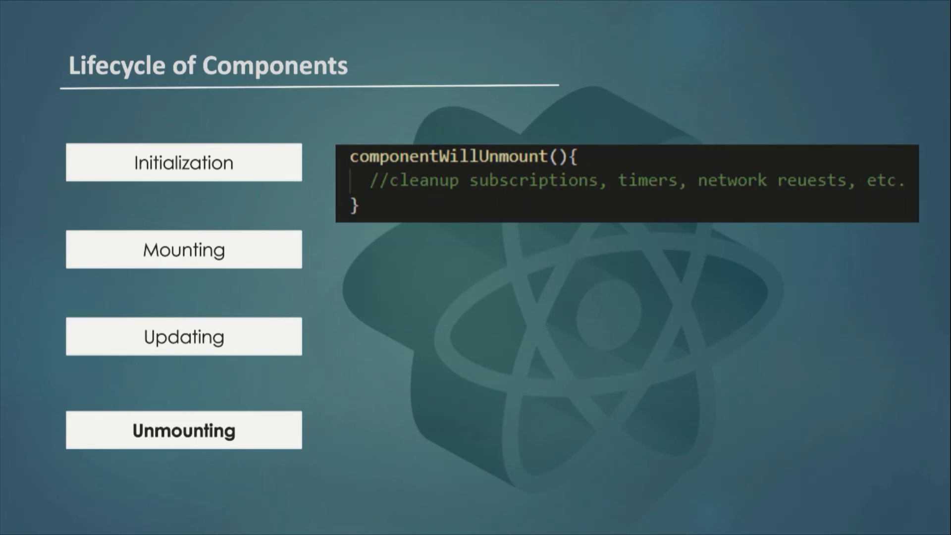